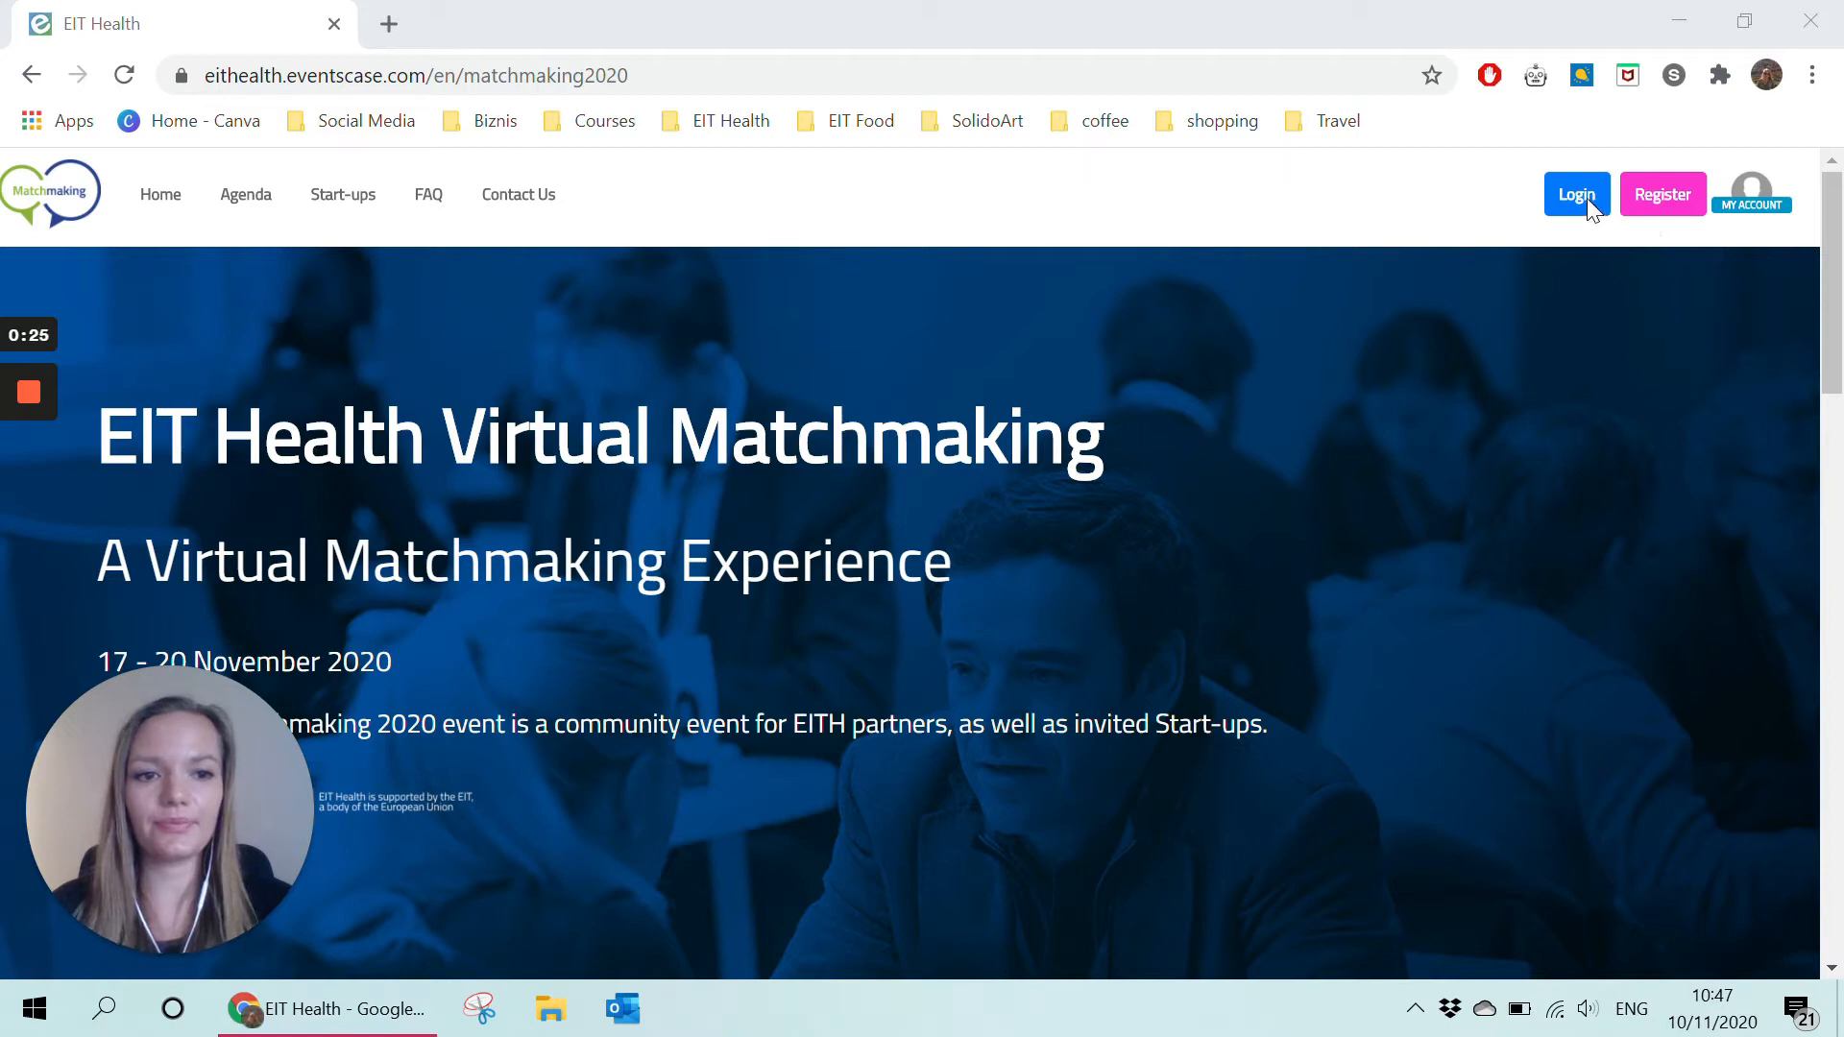
# Sign in to the EIT Health Virtual Matchmaking site with email and password.
pyautogui.click(1576, 194)
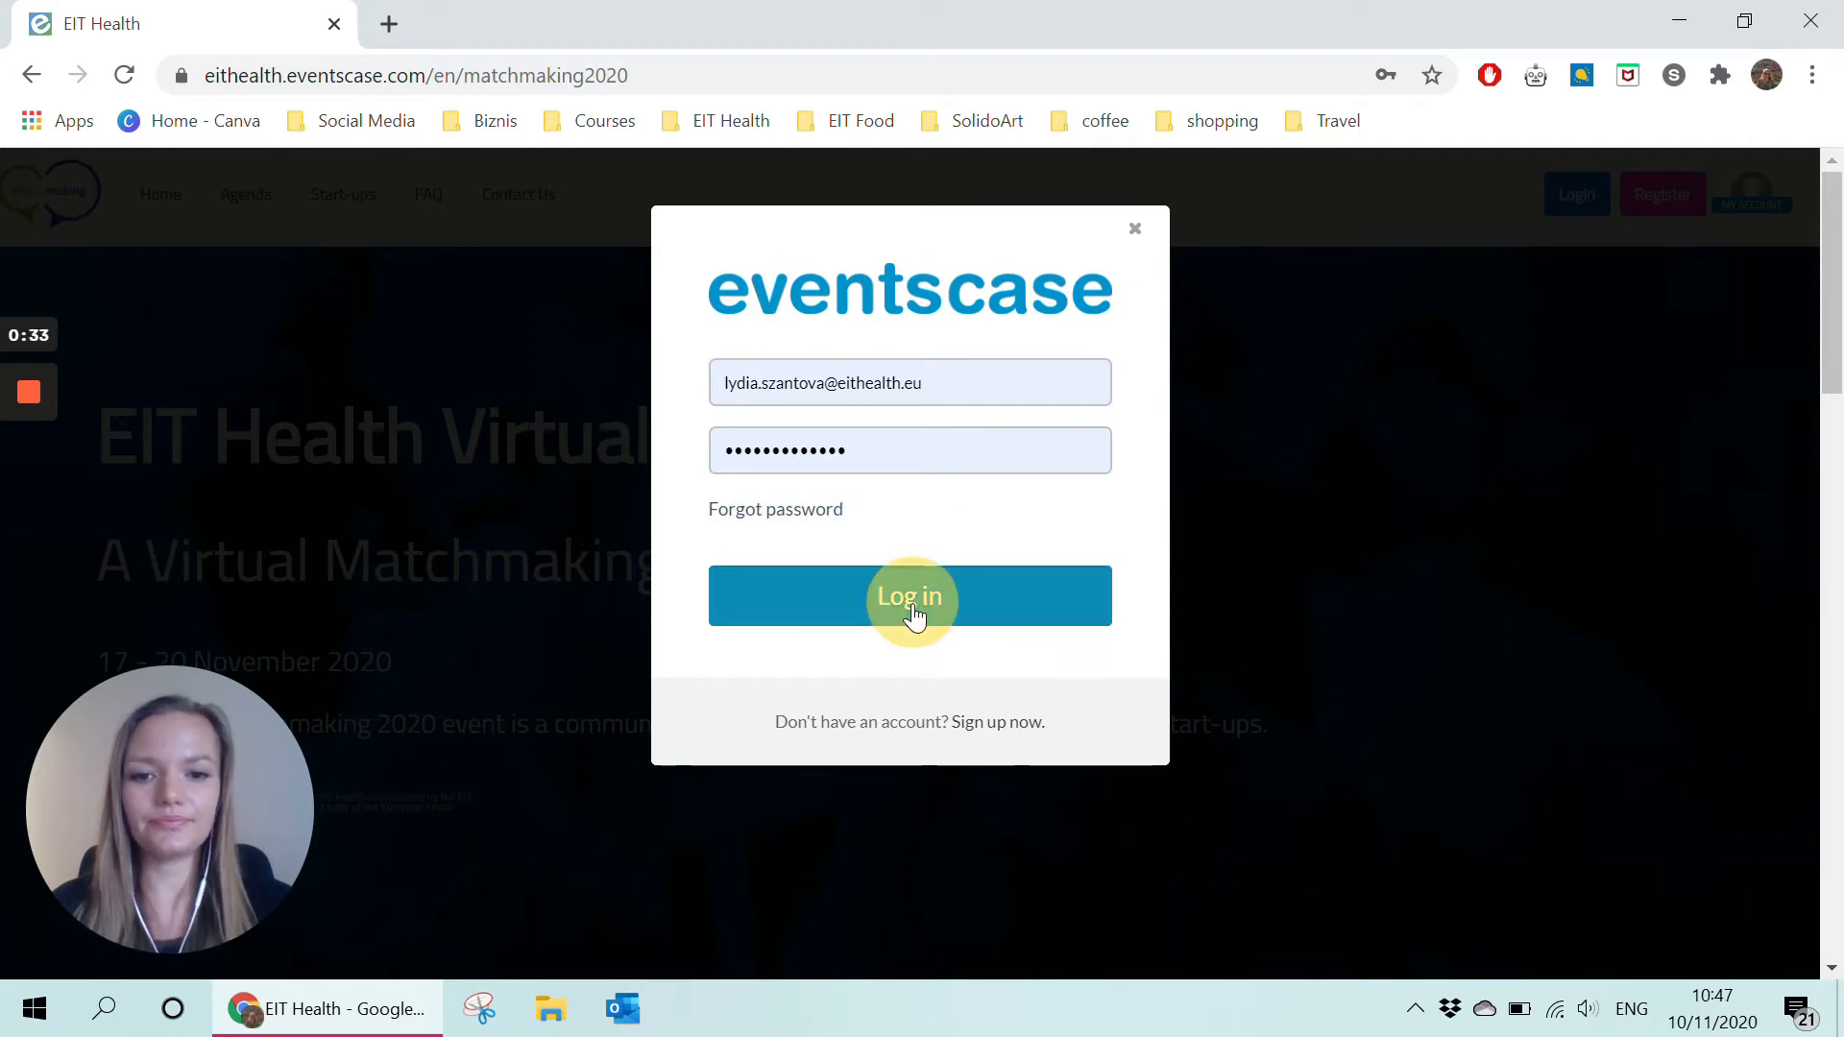
pyautogui.click(909, 596)
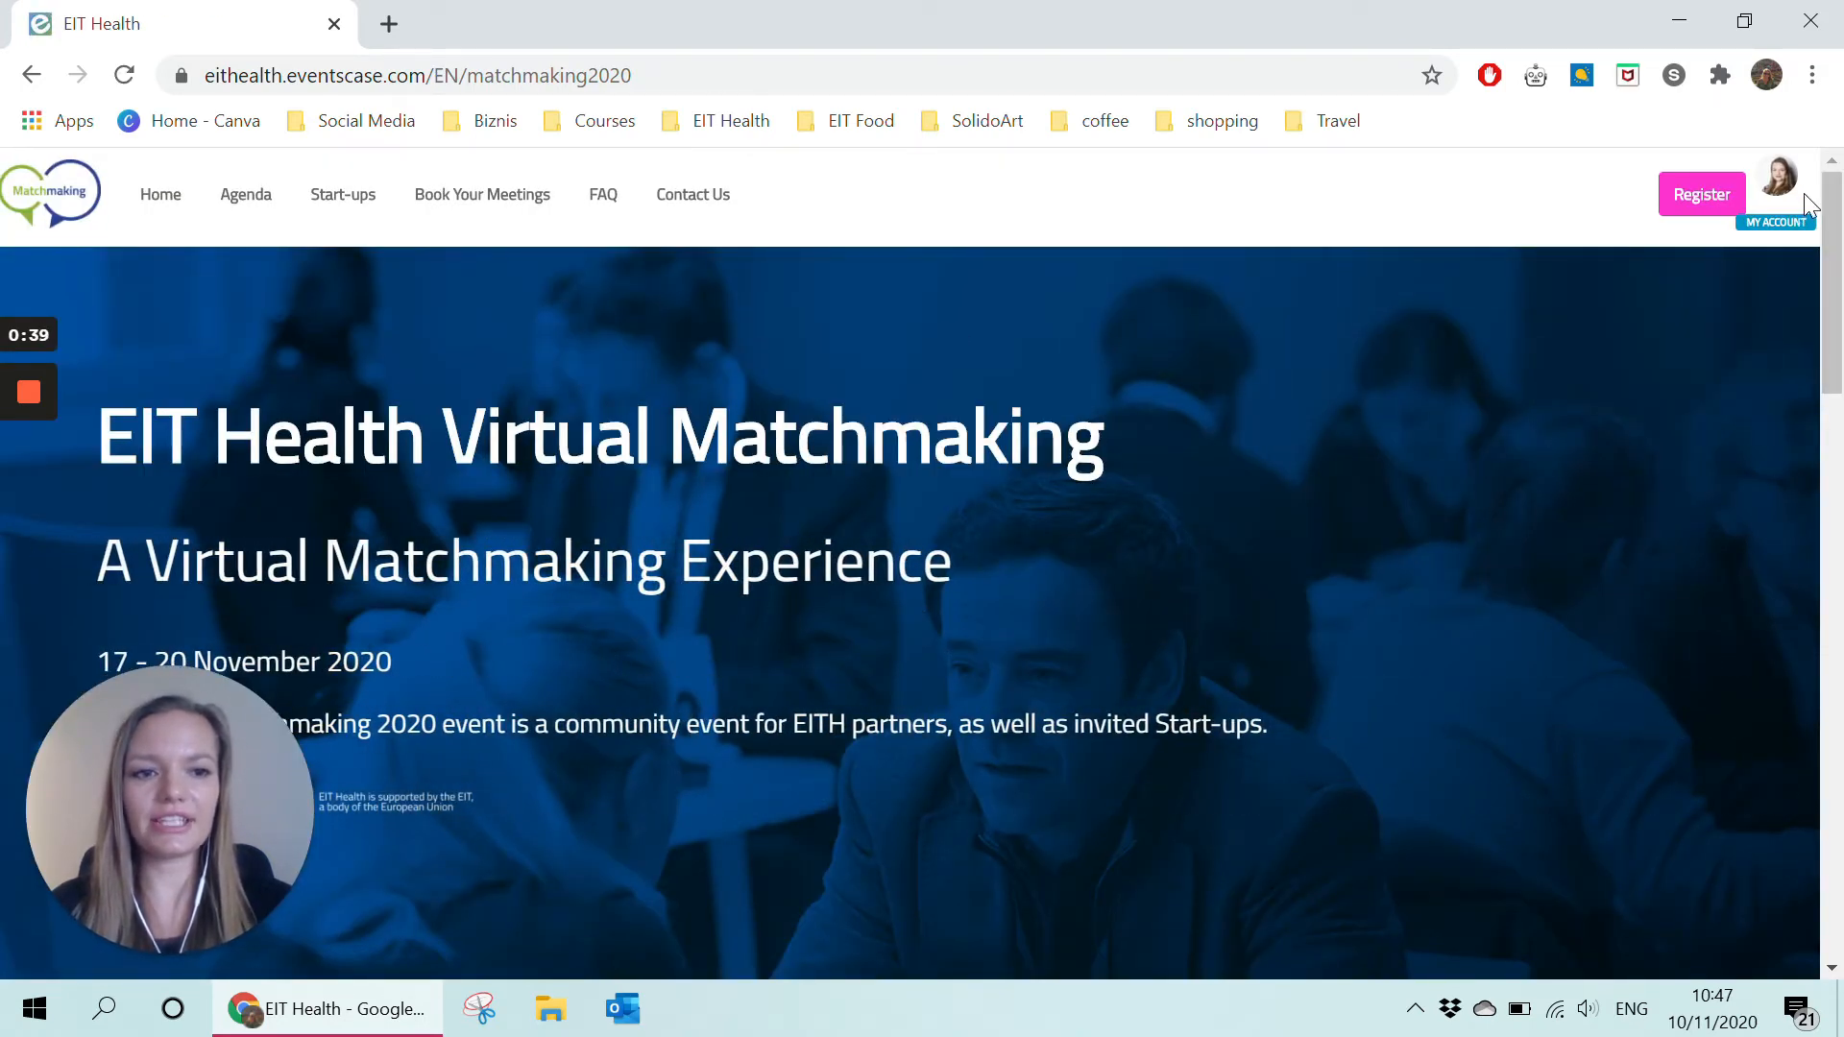
pyautogui.moveTo(970, 250)
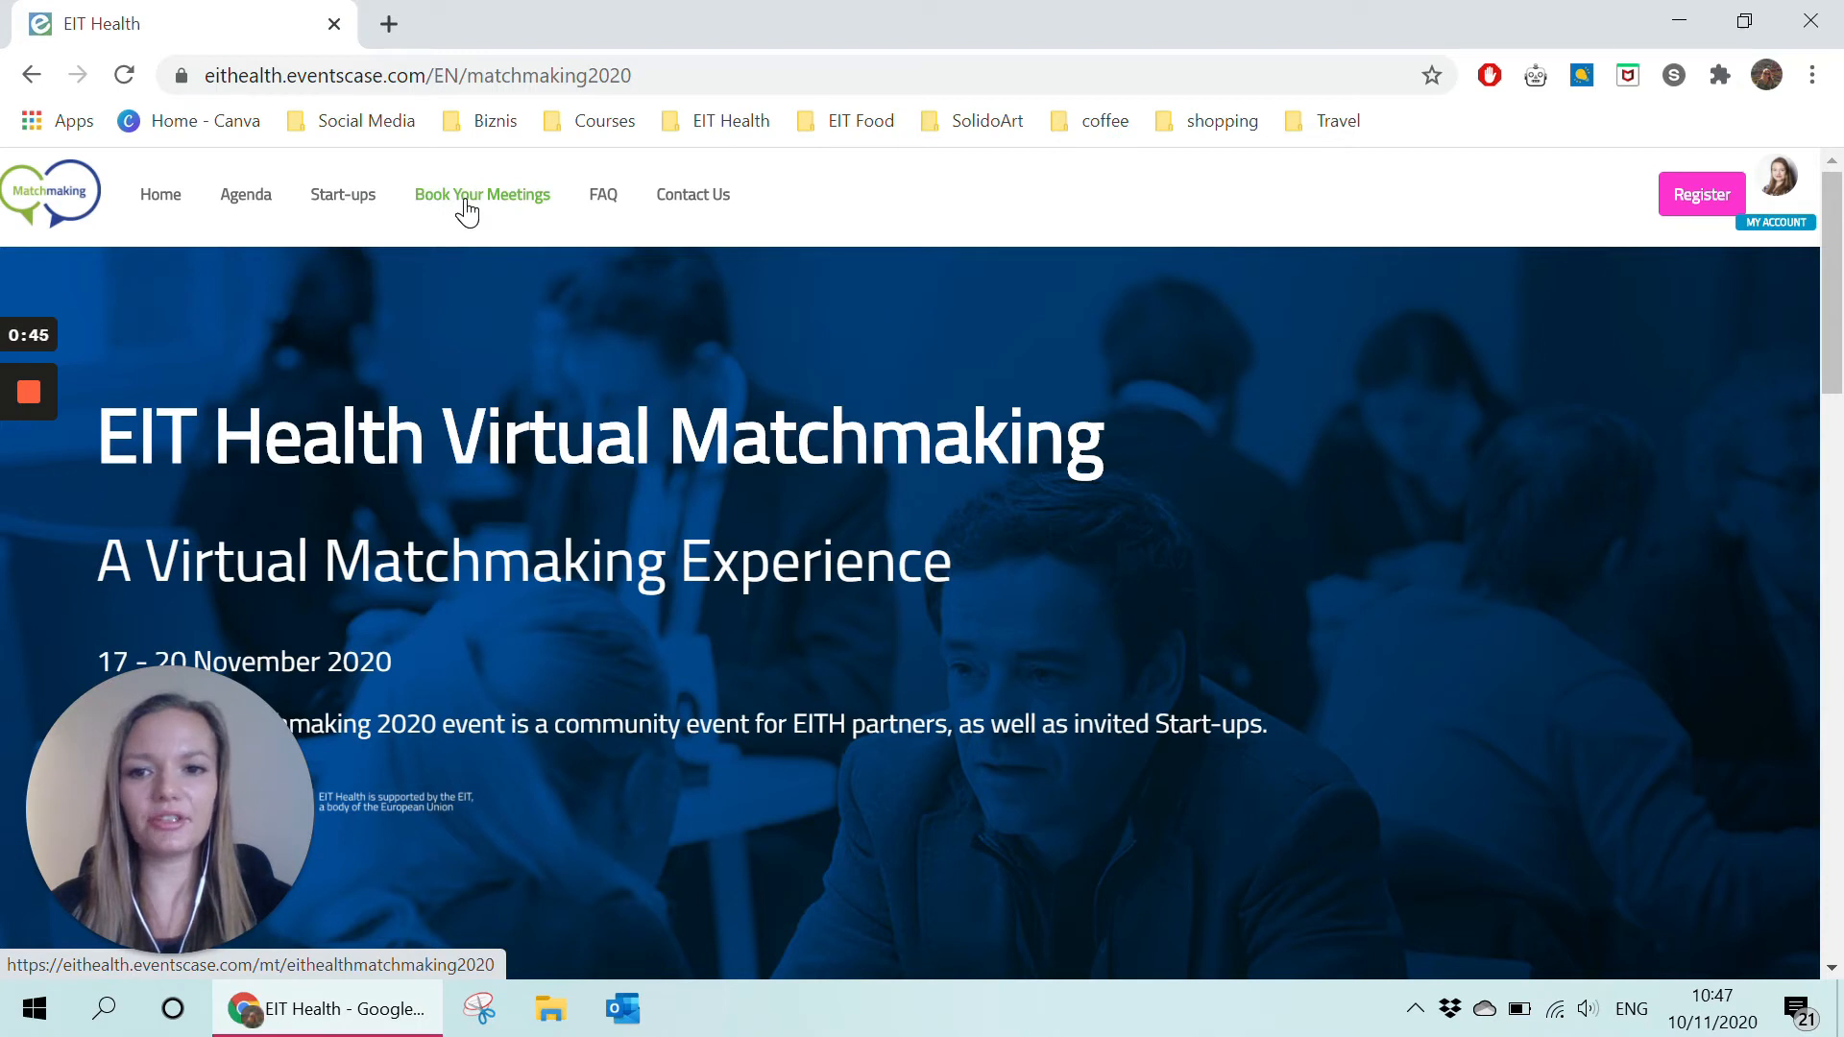
pyautogui.moveTo(1783, 289)
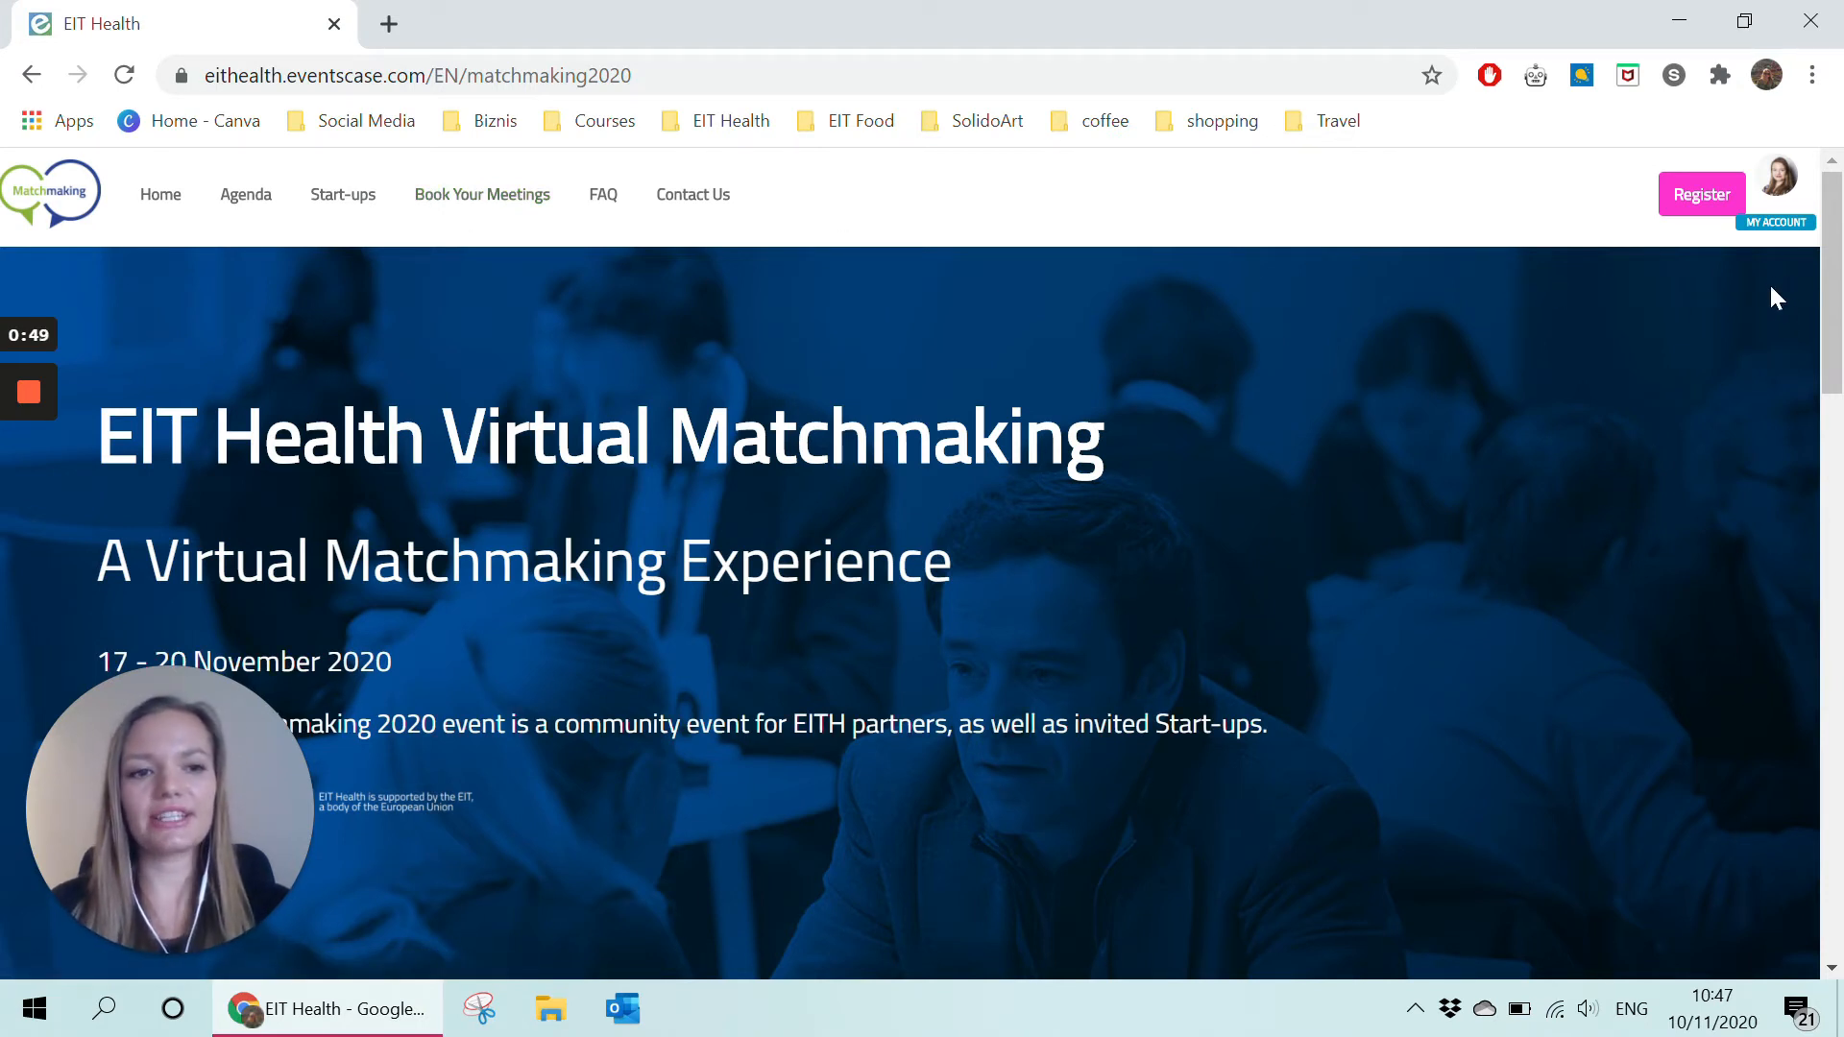
# From the My Account panel, go to Edit Registration under Event Links.
pyautogui.click(1777, 182)
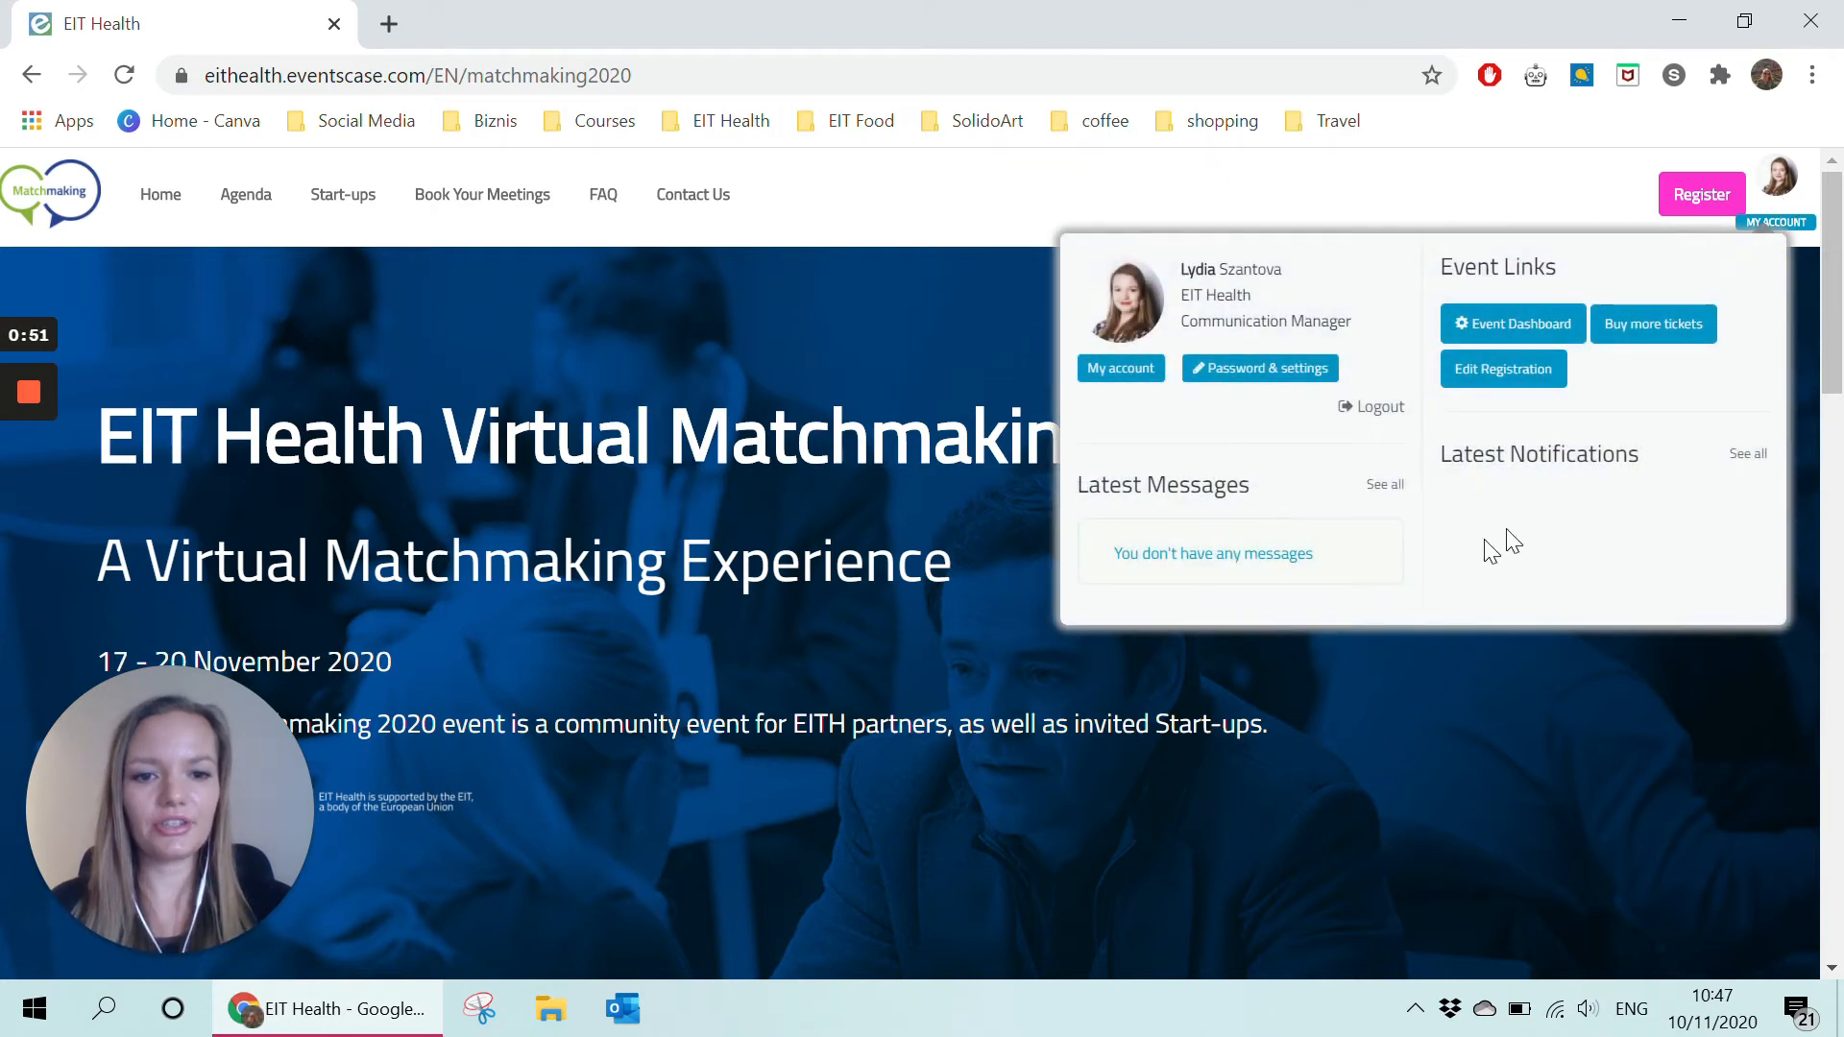
pyautogui.moveTo(1279, 510)
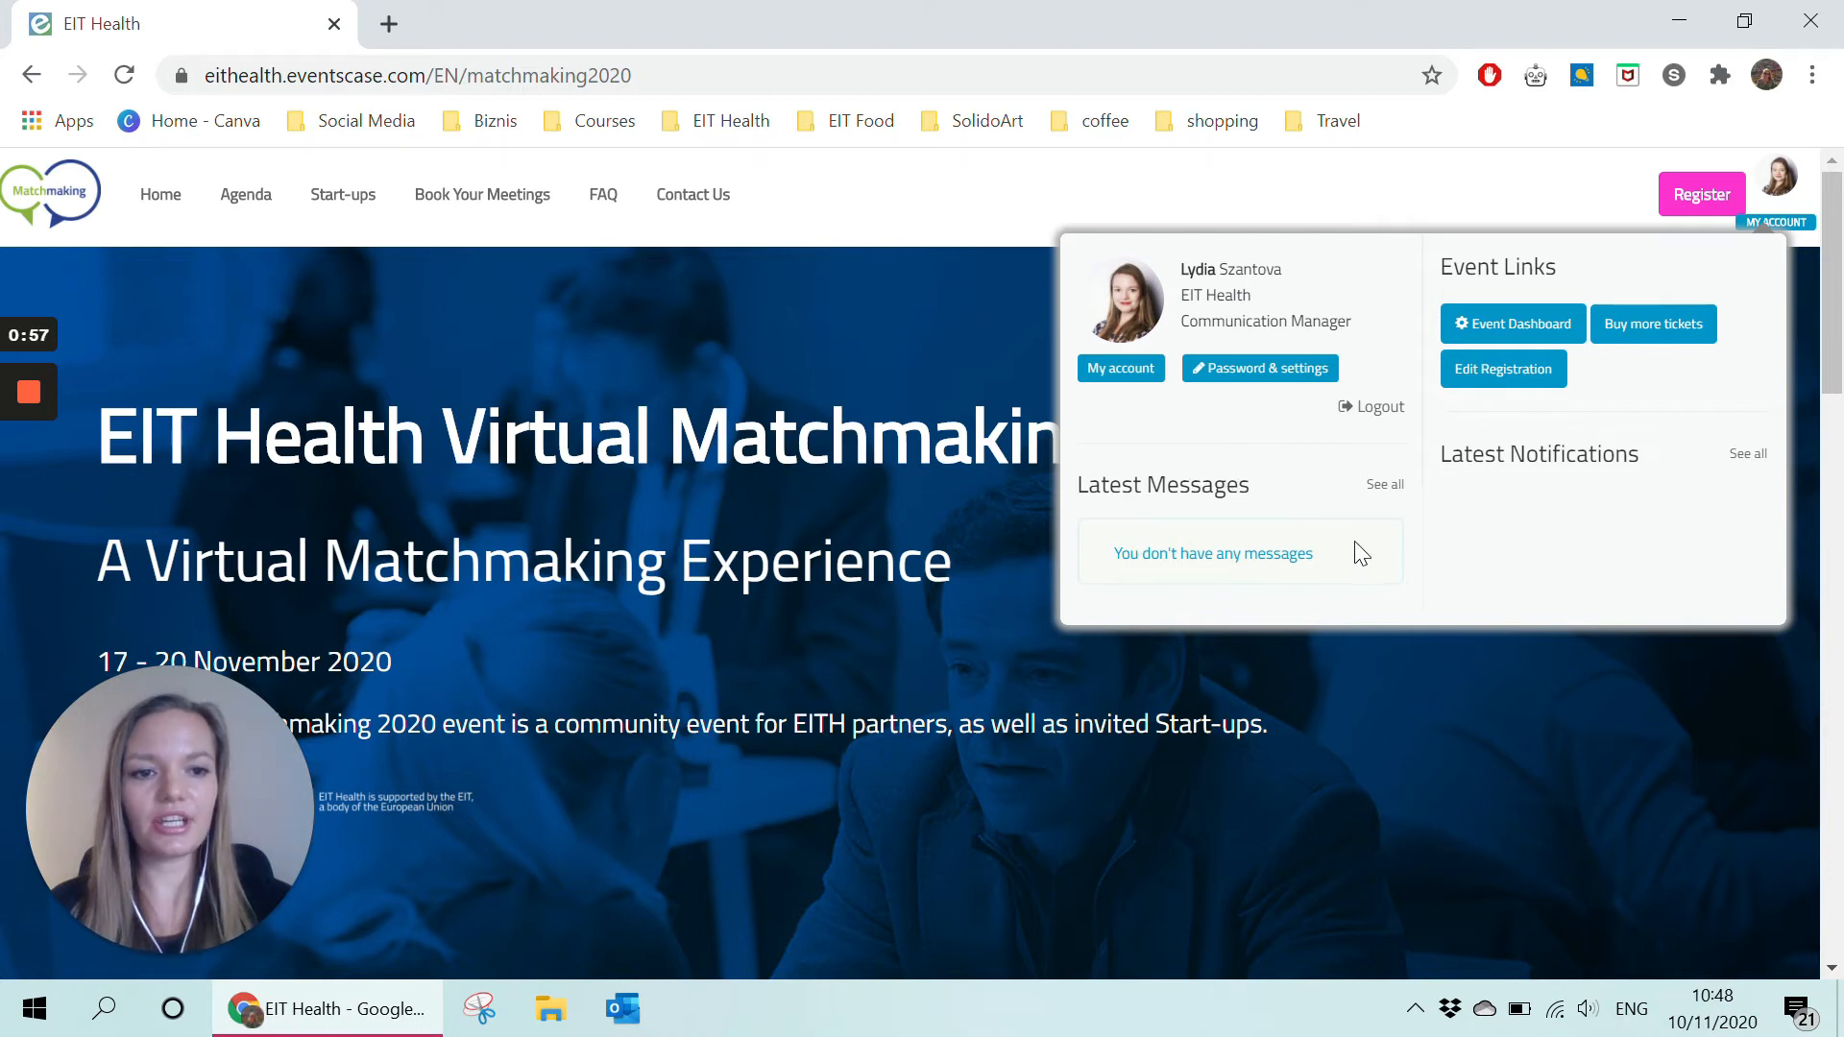
pyautogui.click(1503, 368)
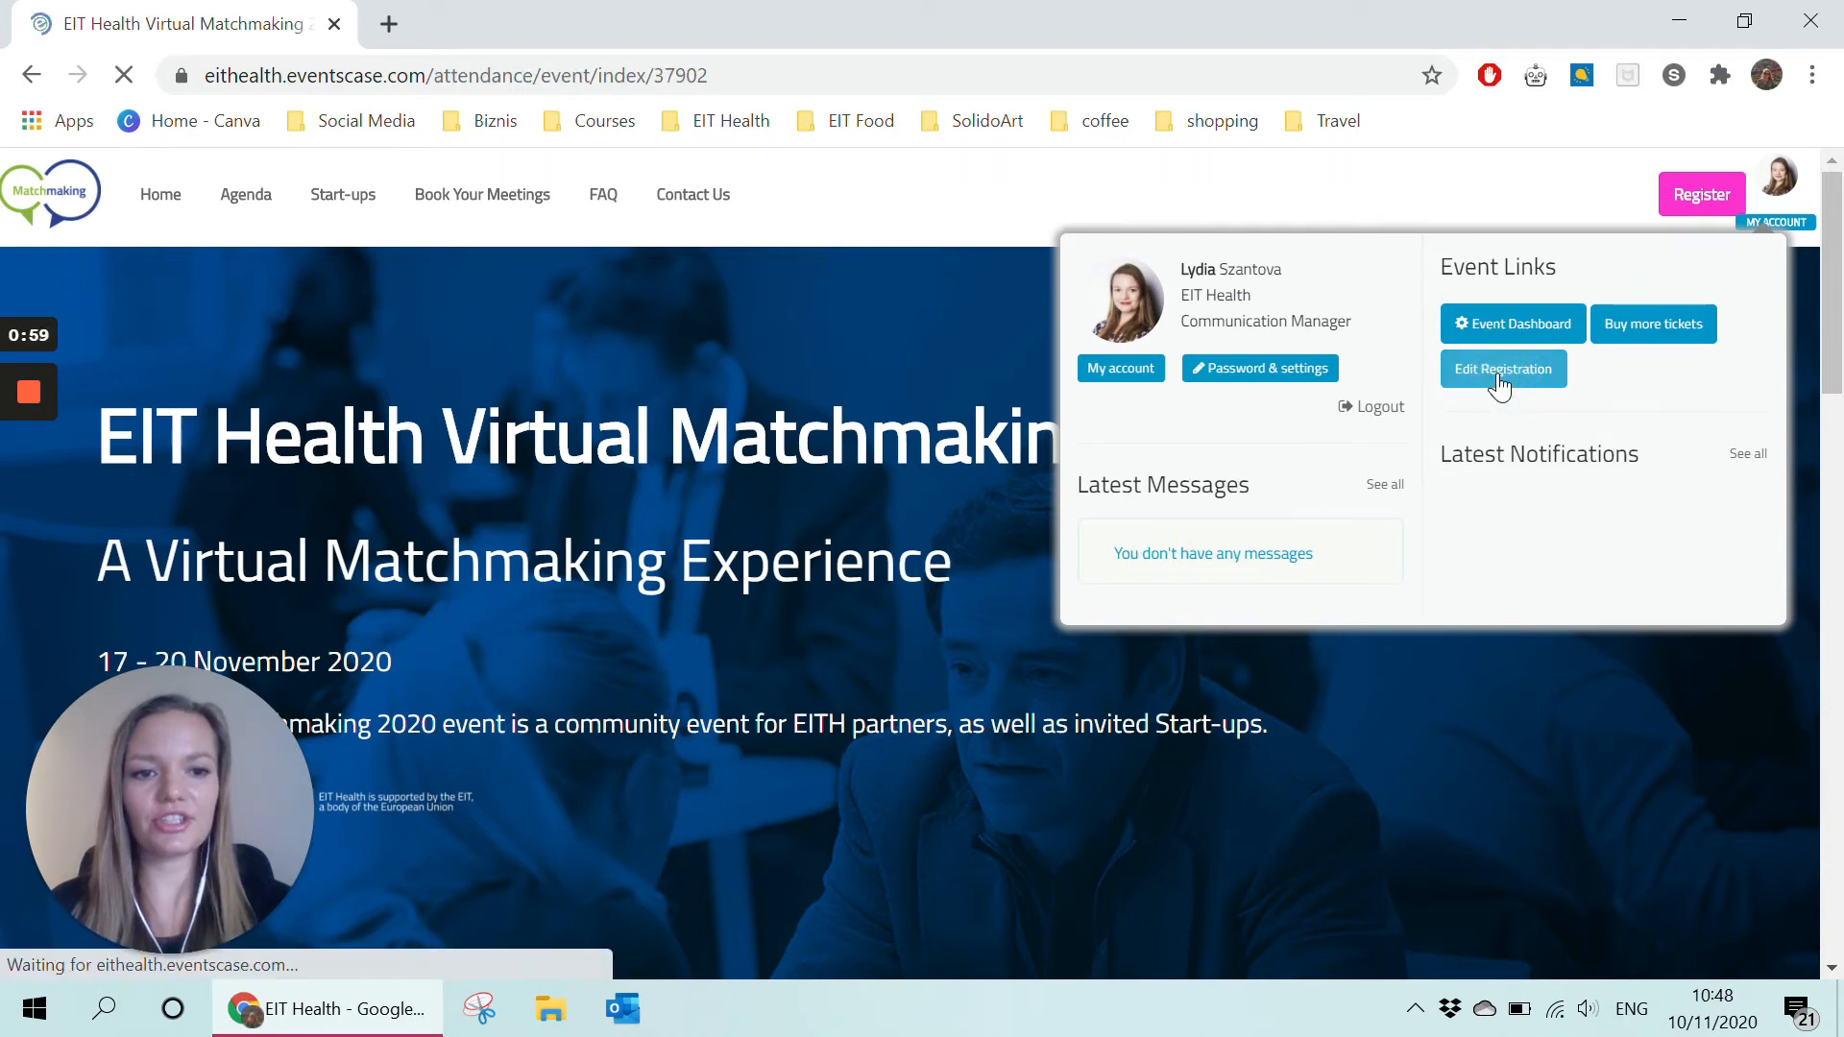
# Review the Attendee details form, including name fields, and save it with Next.
pyautogui.click(1503, 368)
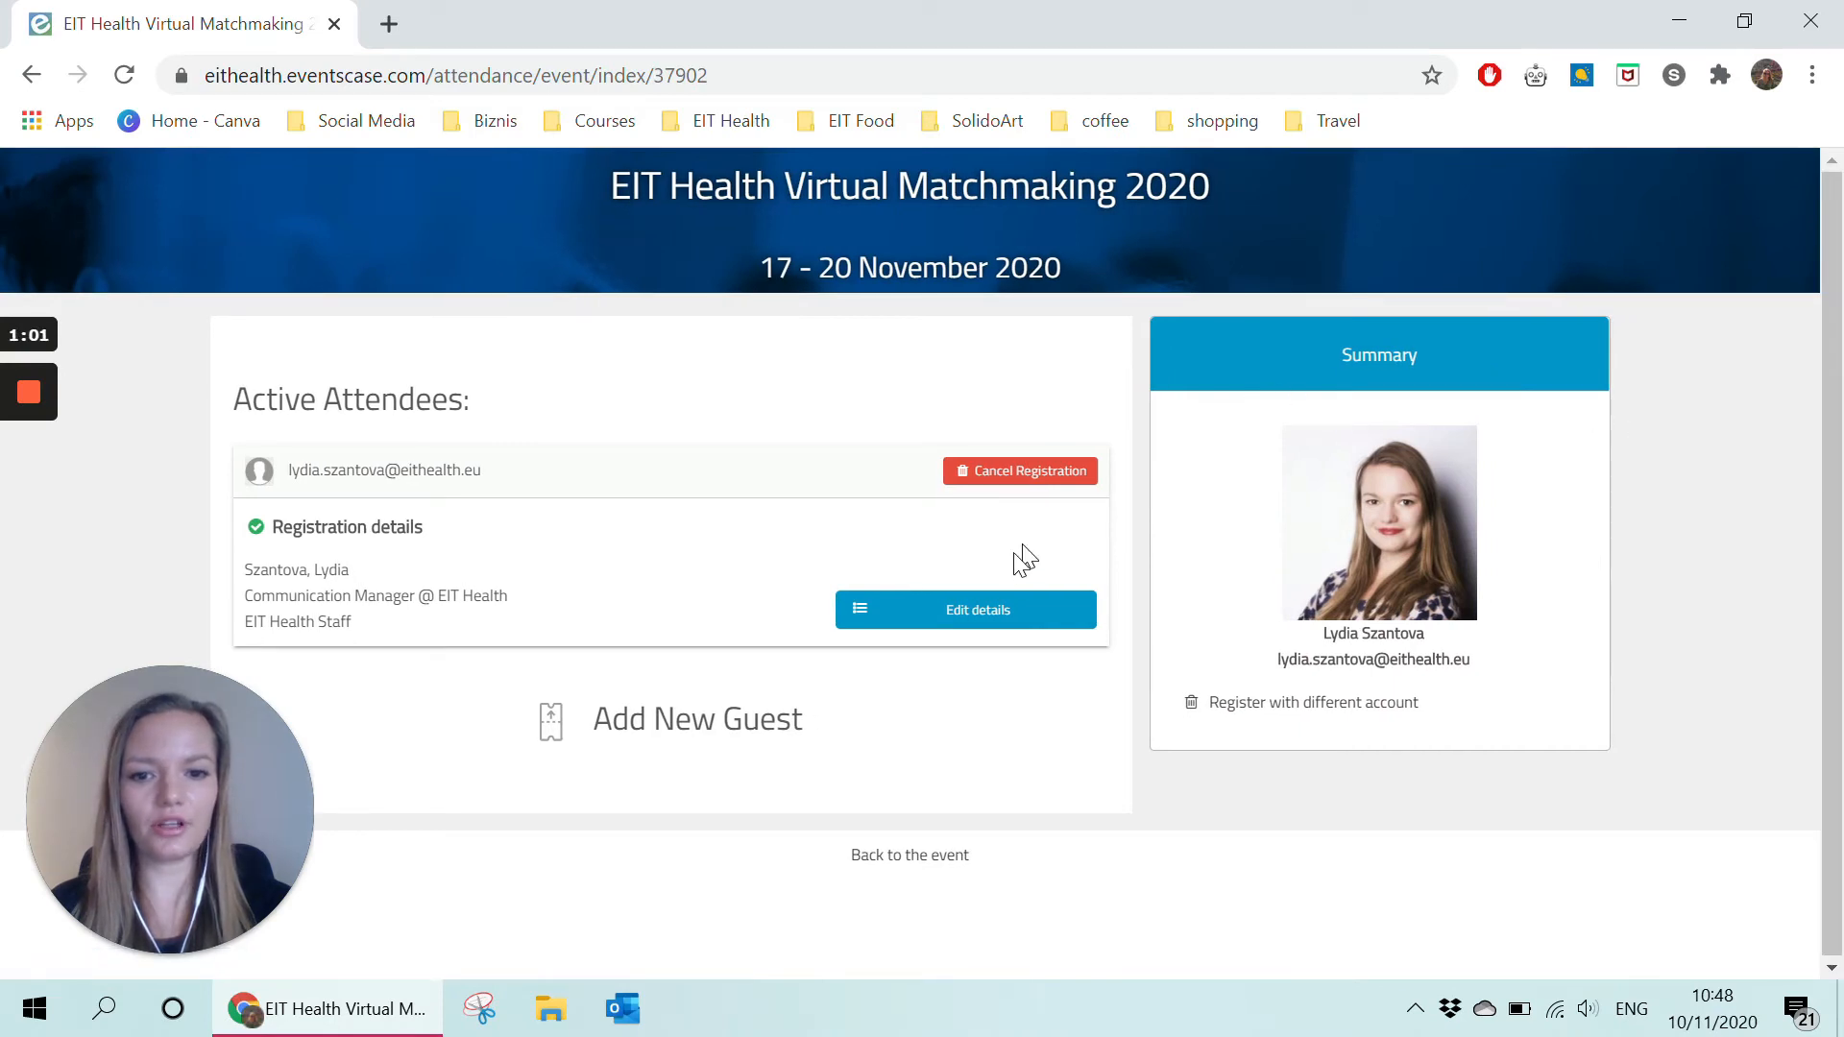
pyautogui.click(964, 609)
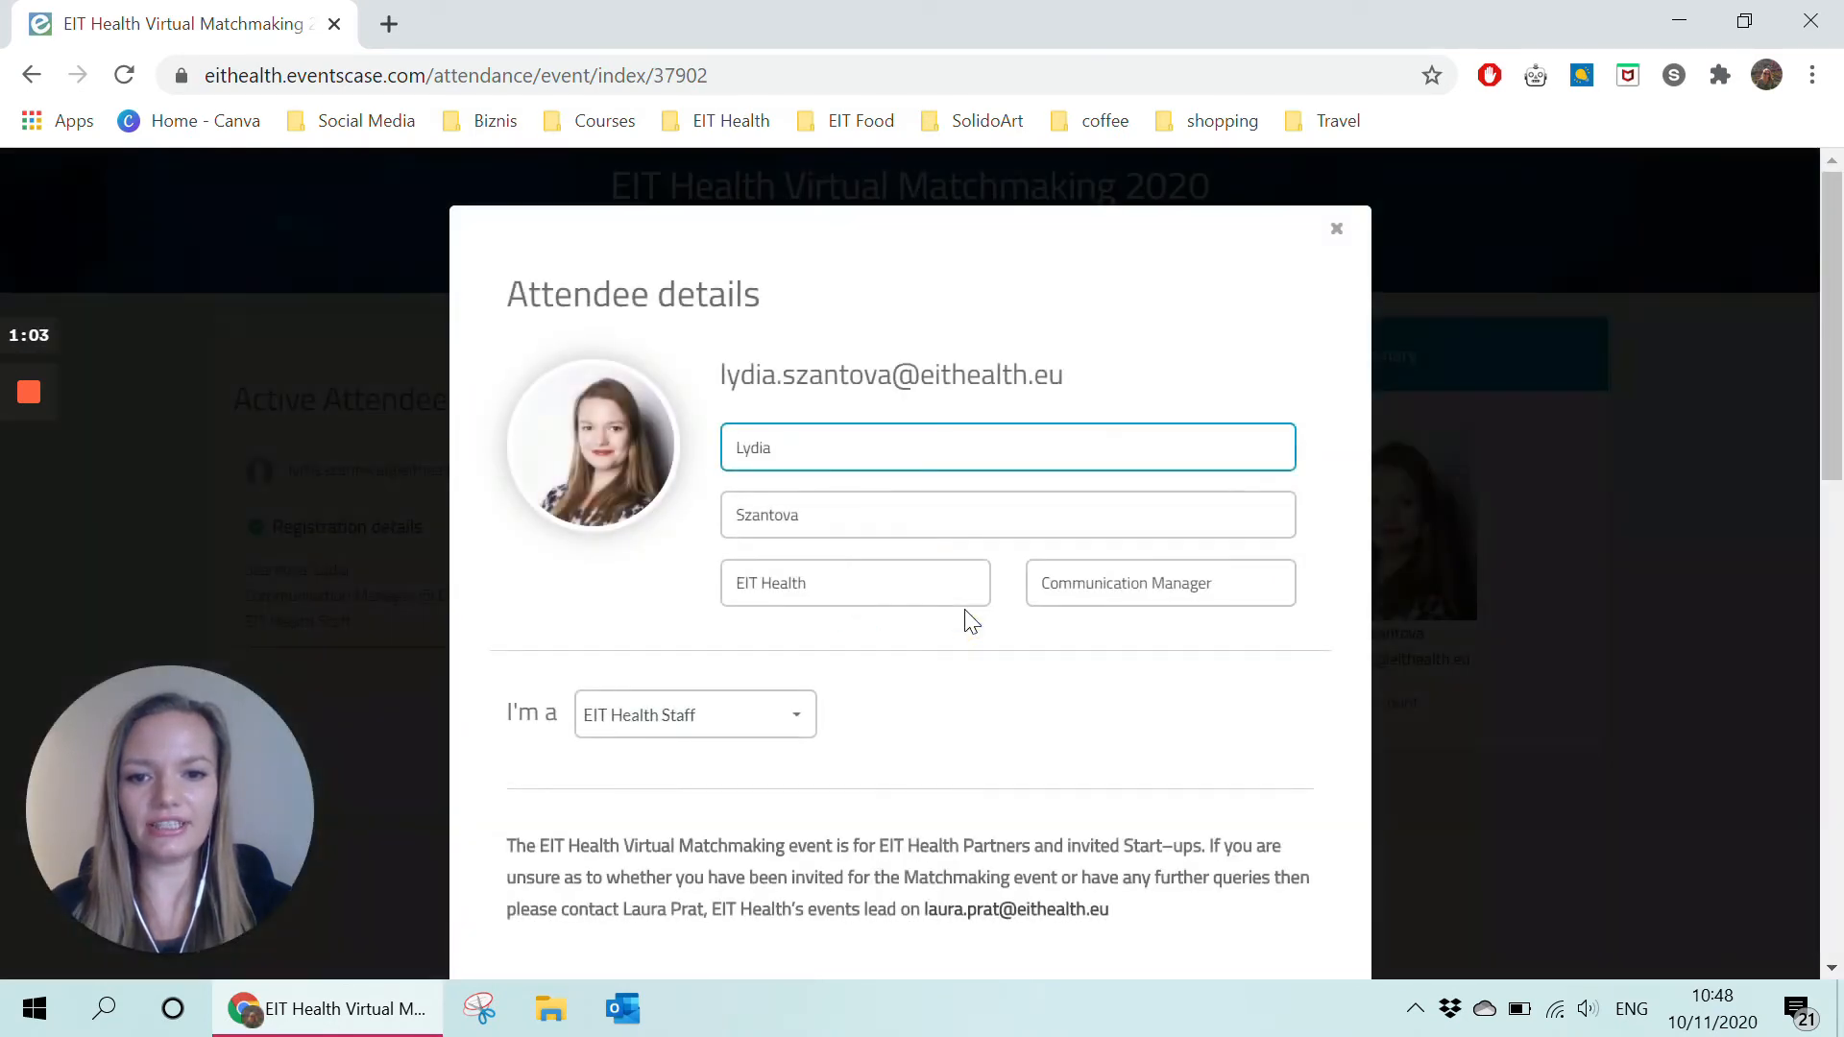
pyautogui.scroll(-3)
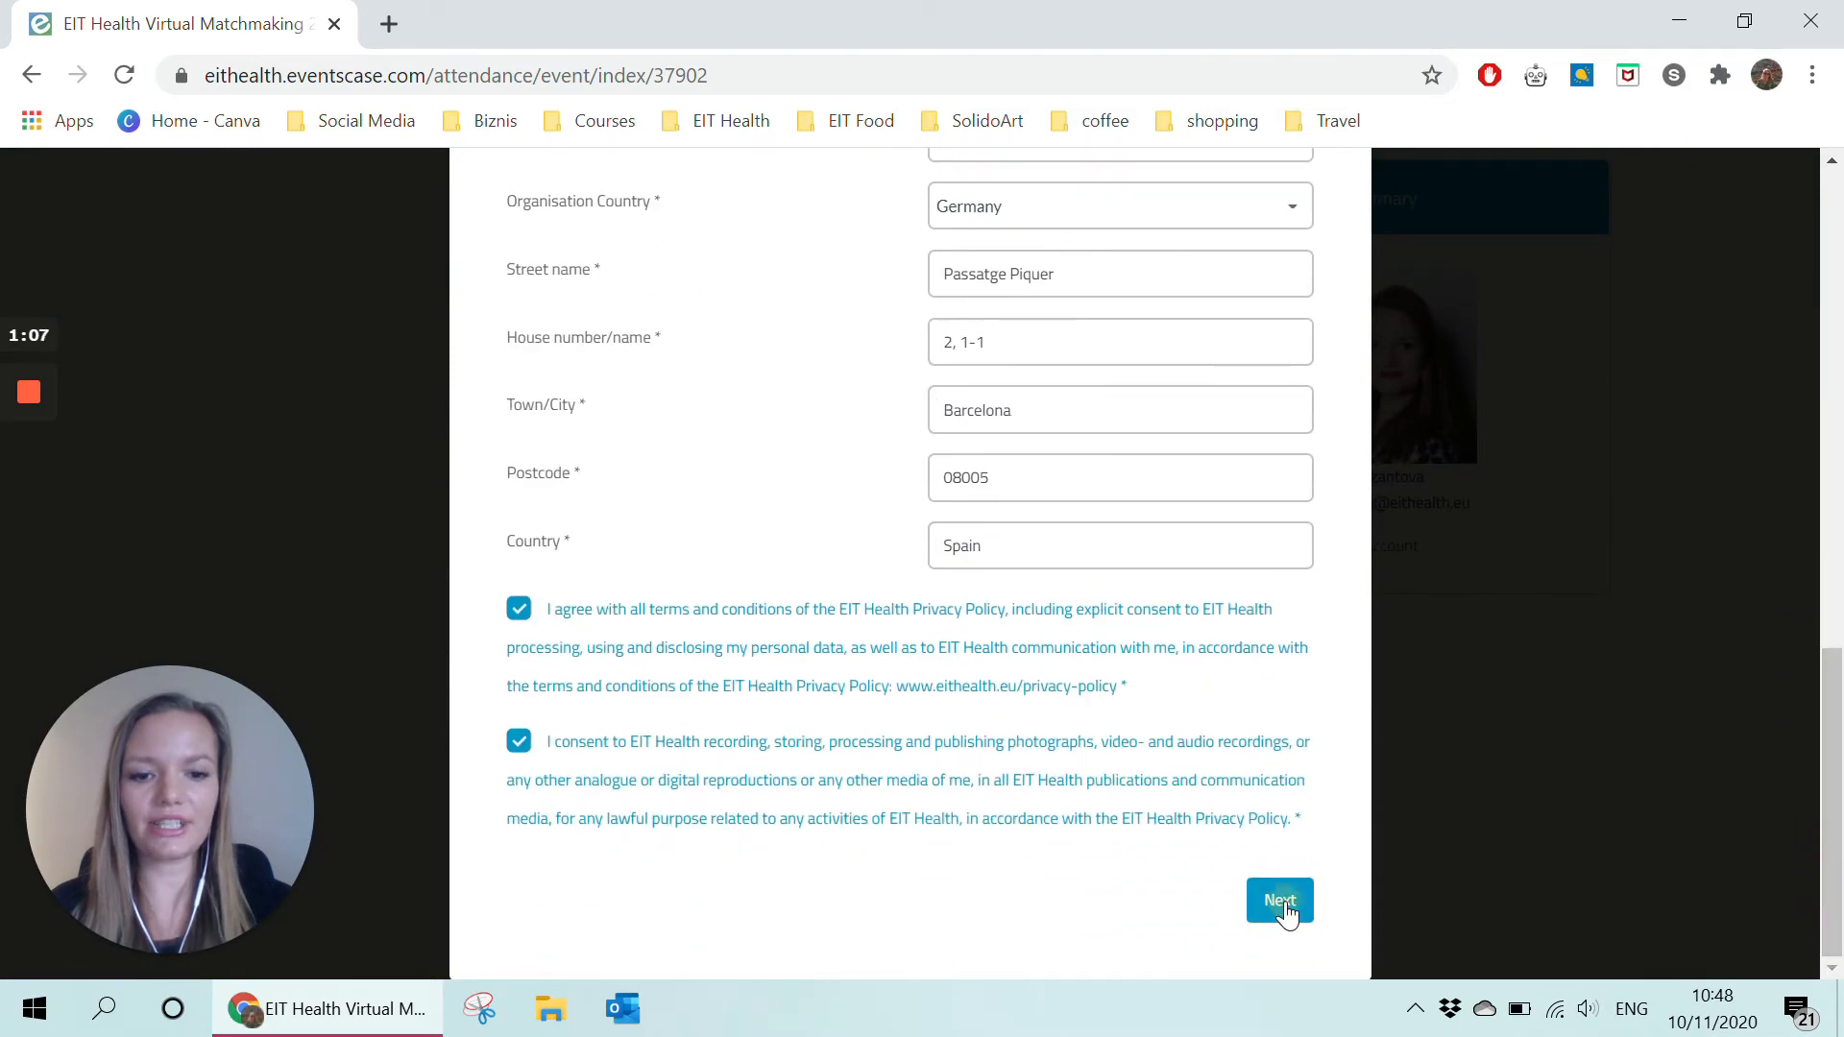
pyautogui.click(1278, 900)
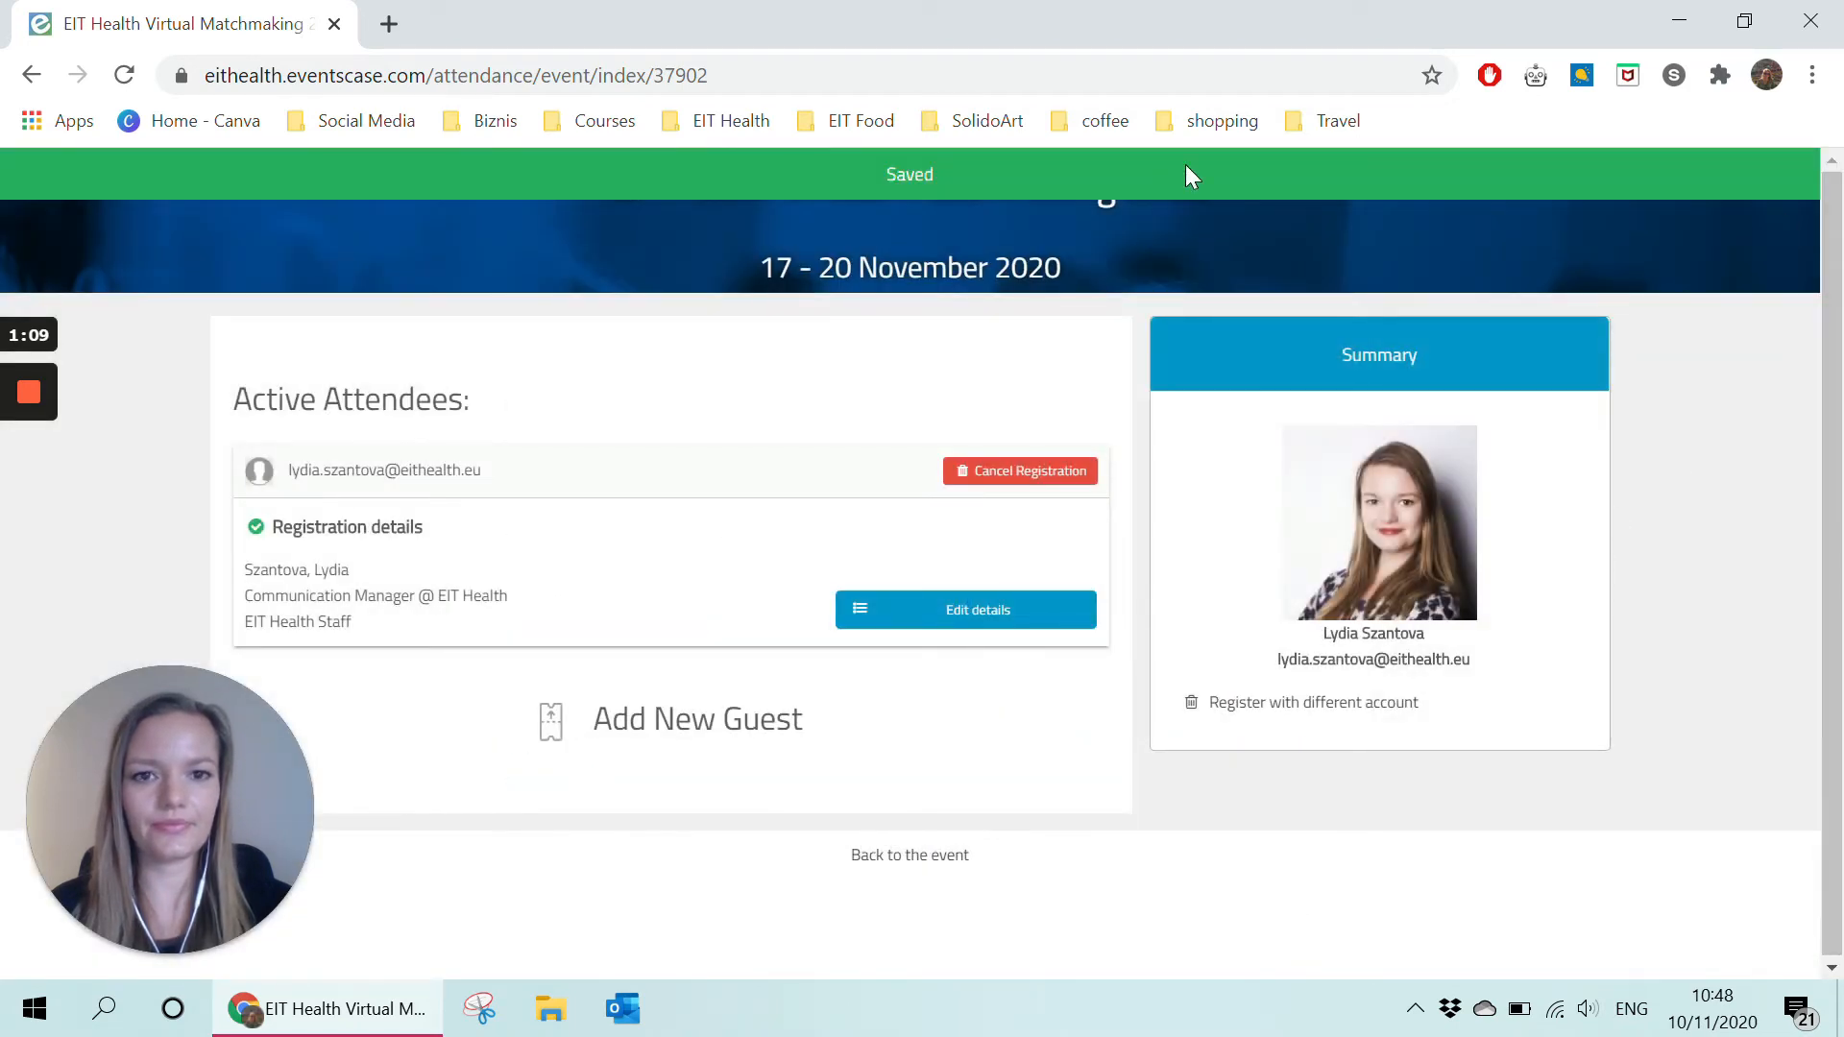
pyautogui.click(31, 74)
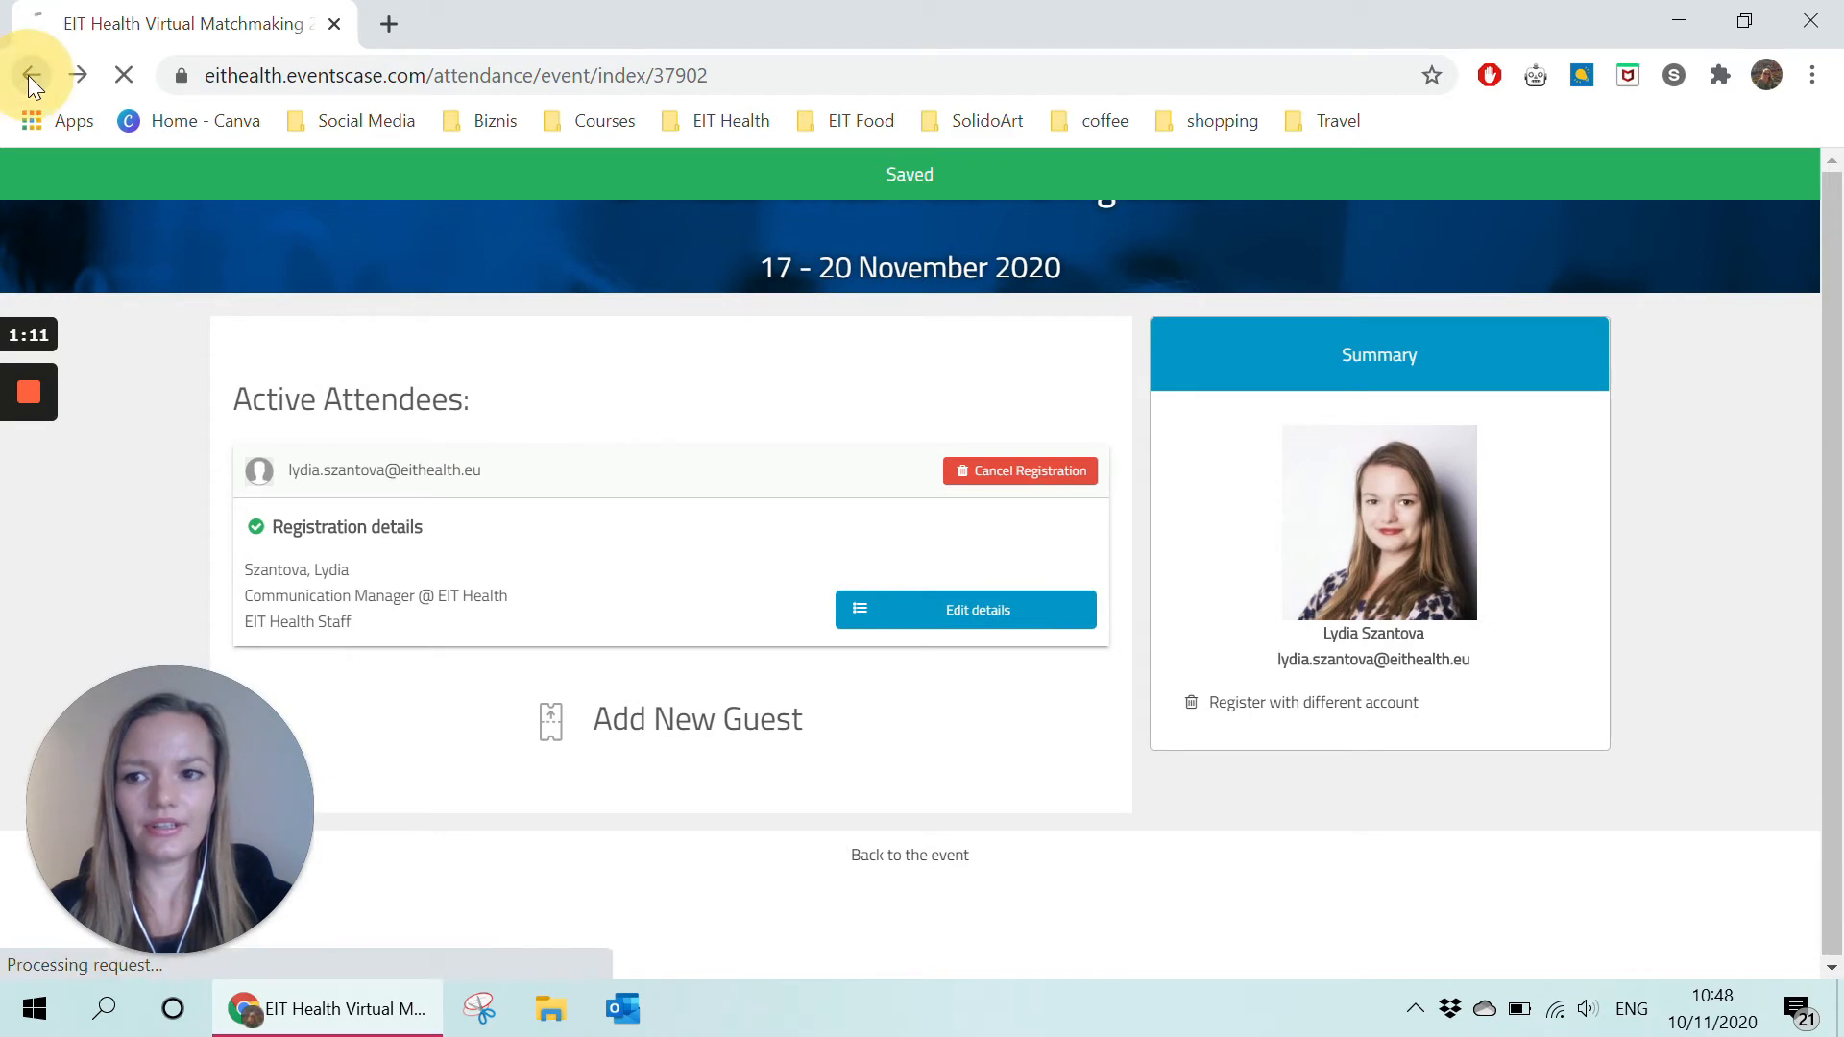
# Go back to the event home page and reopen the My Account panel.
pyautogui.click(32, 75)
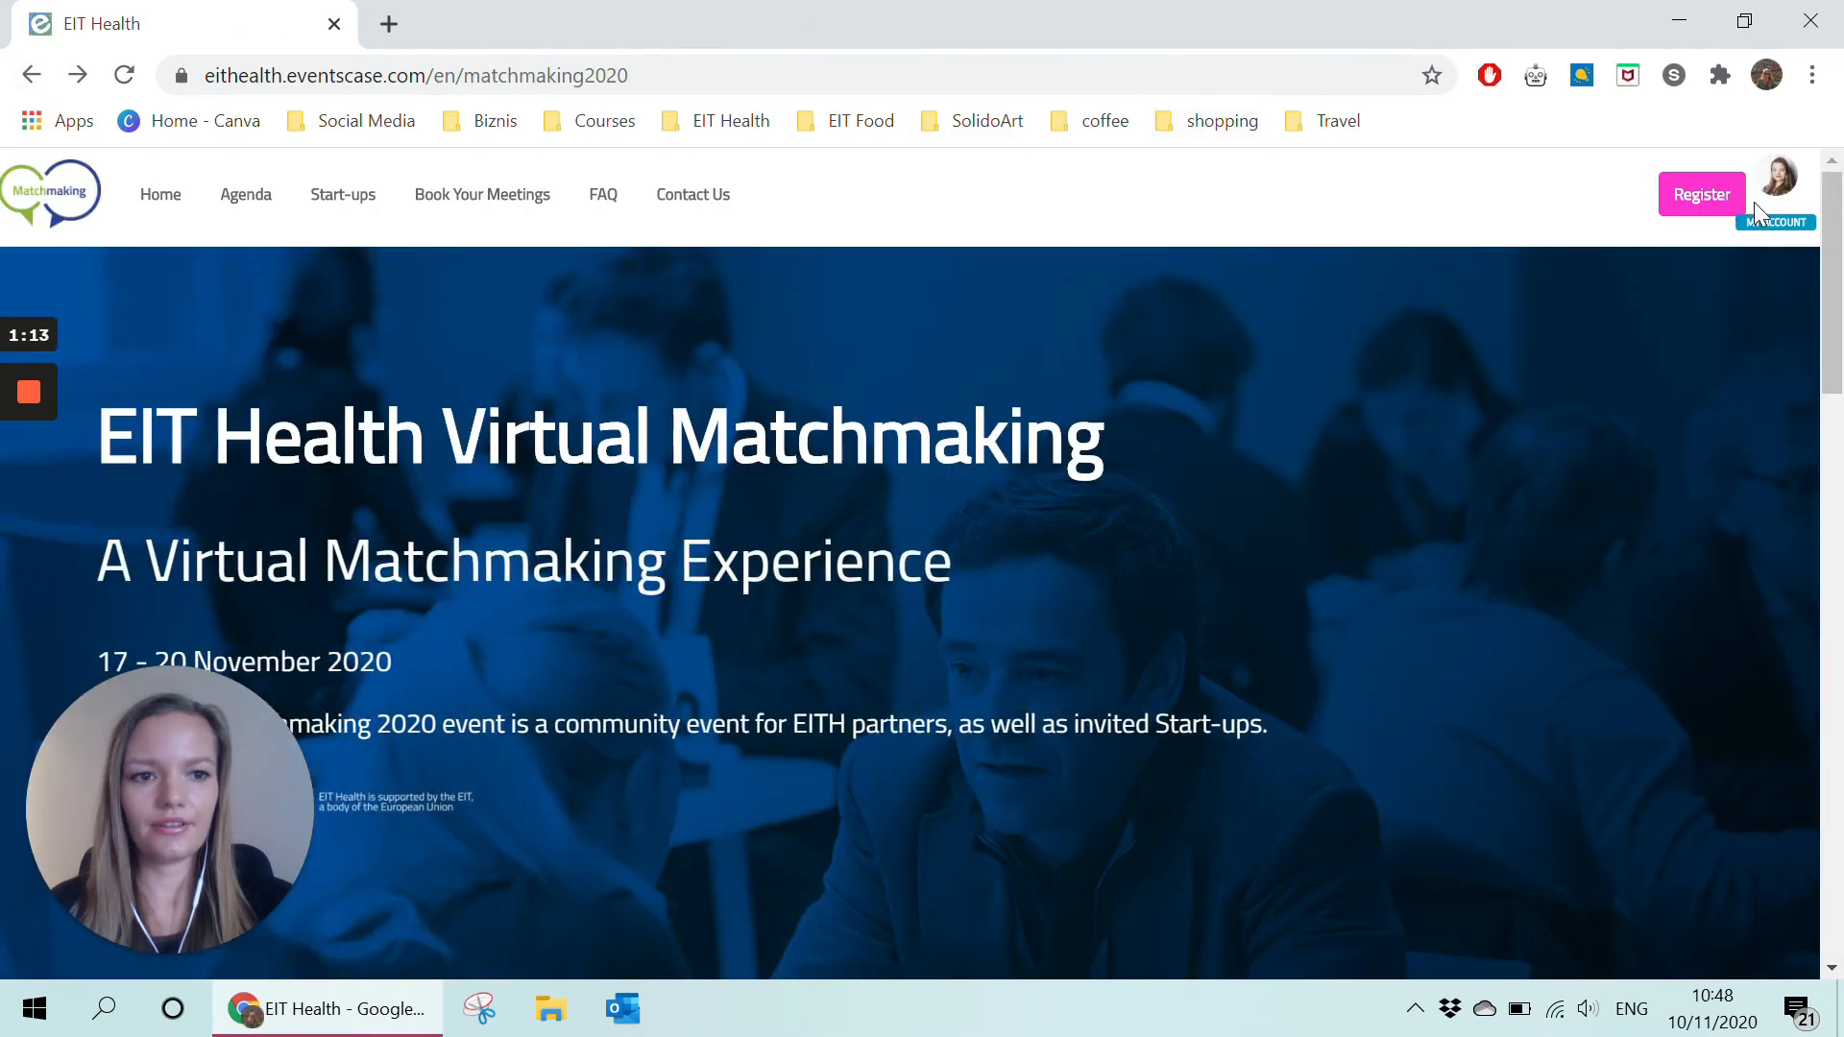
pyautogui.click(1776, 177)
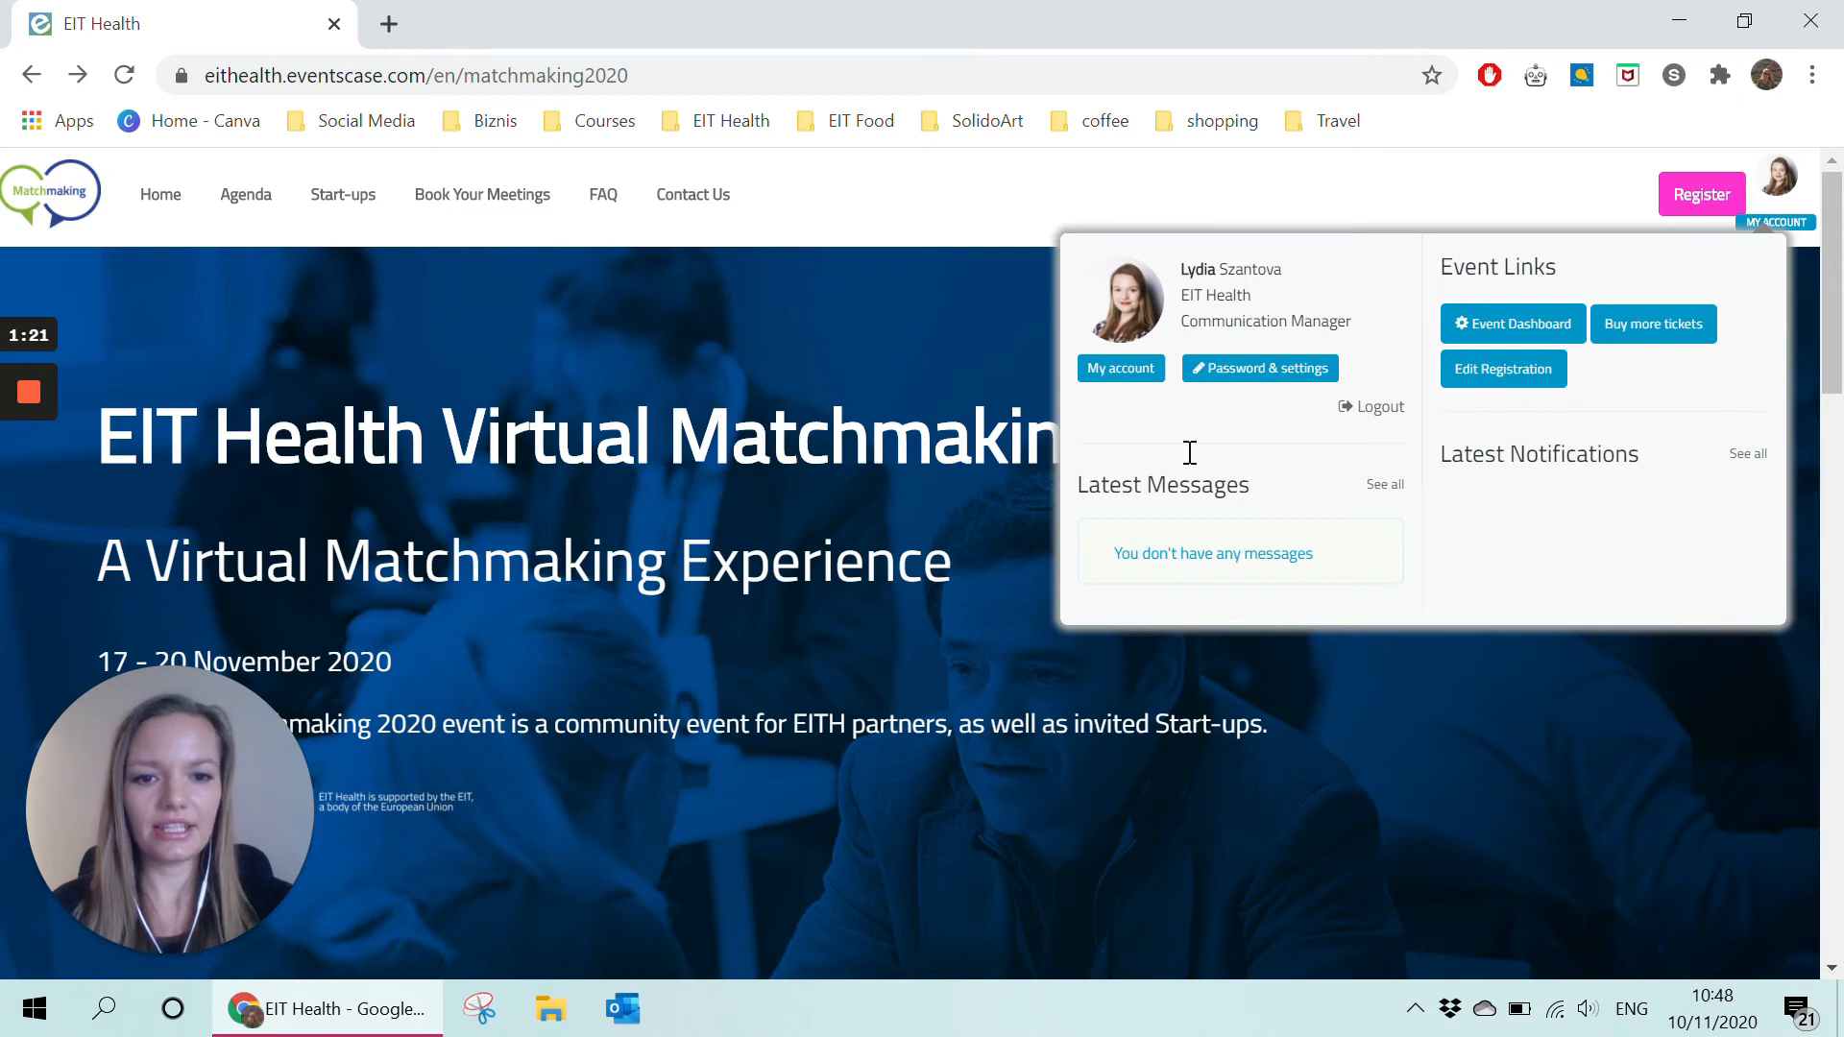
# Open My account in a new tab and view My Events' upcoming and past events.
pyautogui.click(1120, 368)
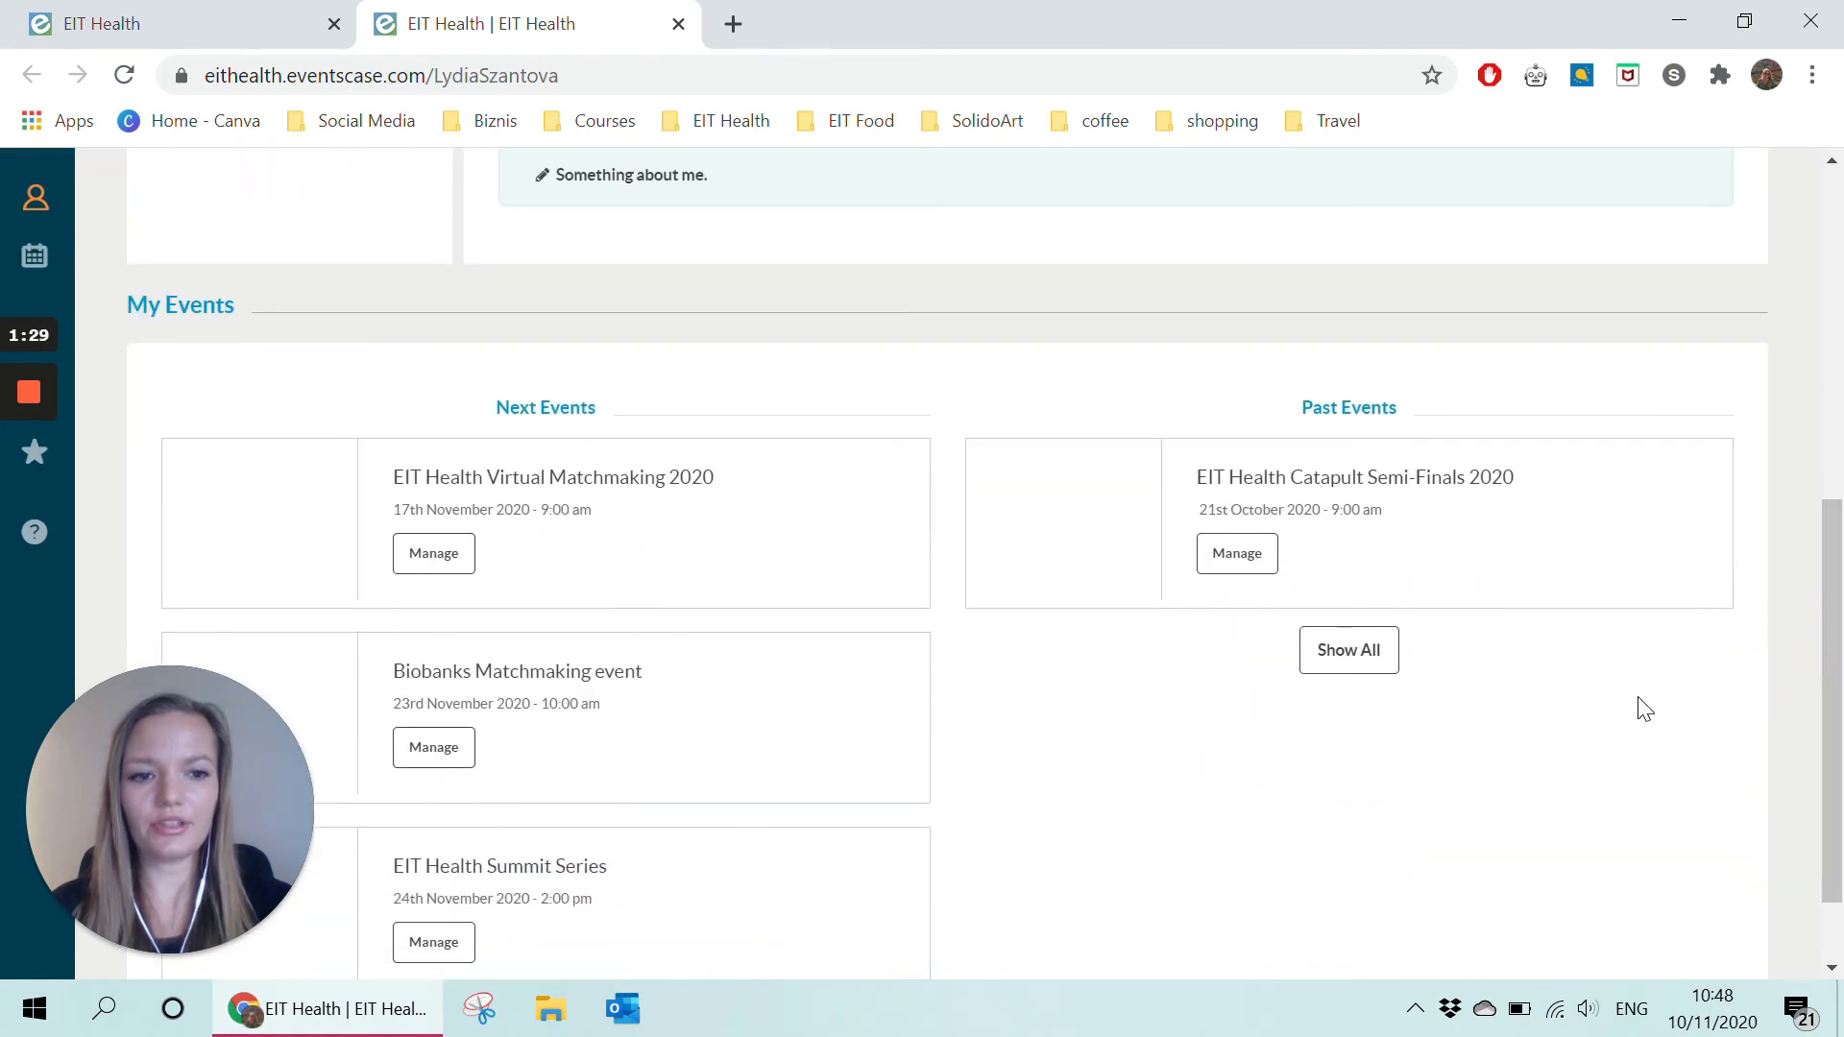
pyautogui.rightClick(1645, 707)
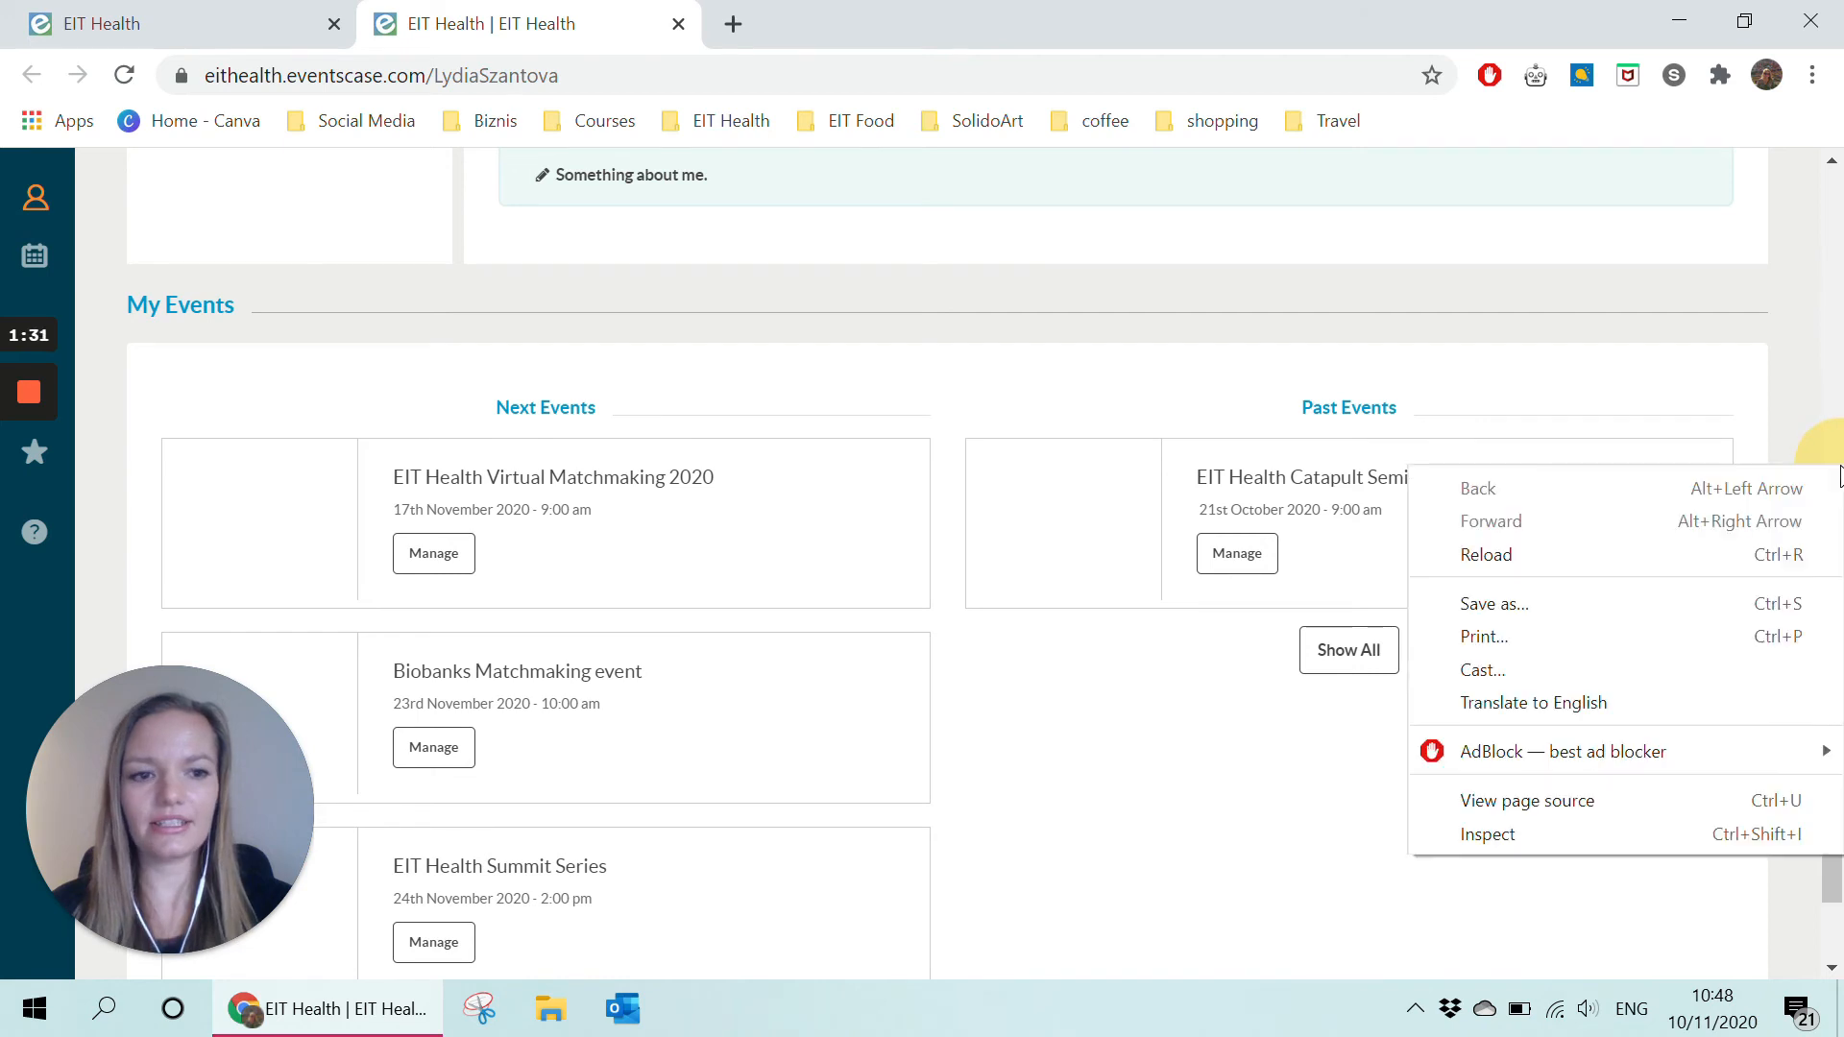